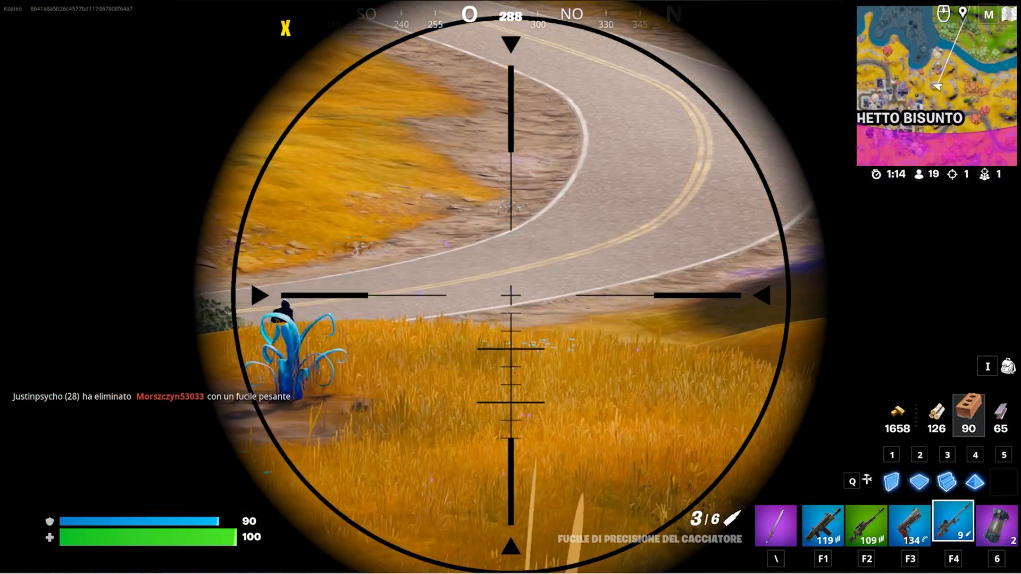
Fire two sniper shots at the opponent through the hunter's scope.
click(510, 287)
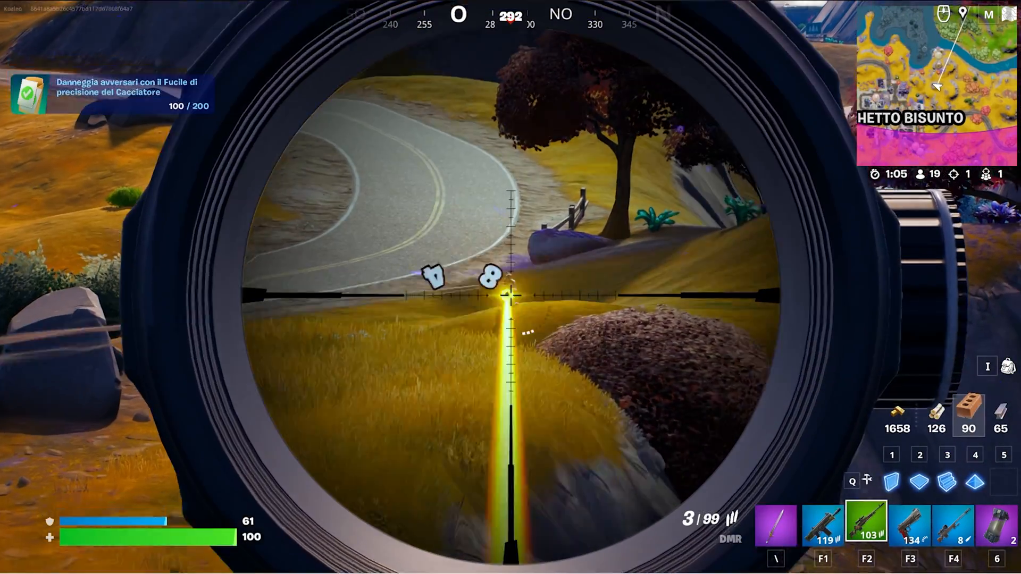
click(510, 287)
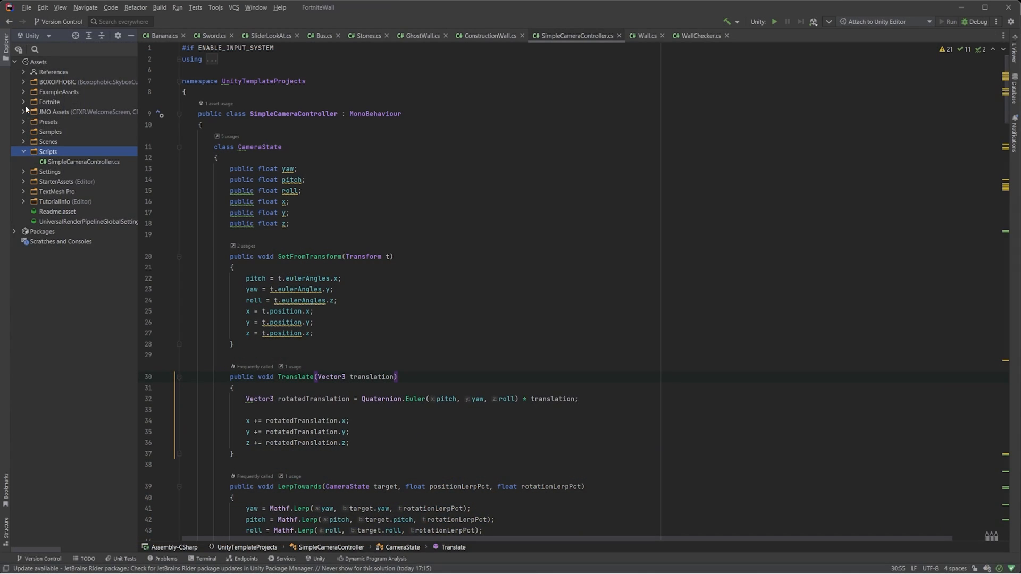
Switch to the browser showing the JetBrains Rider homepage.
click(49, 102)
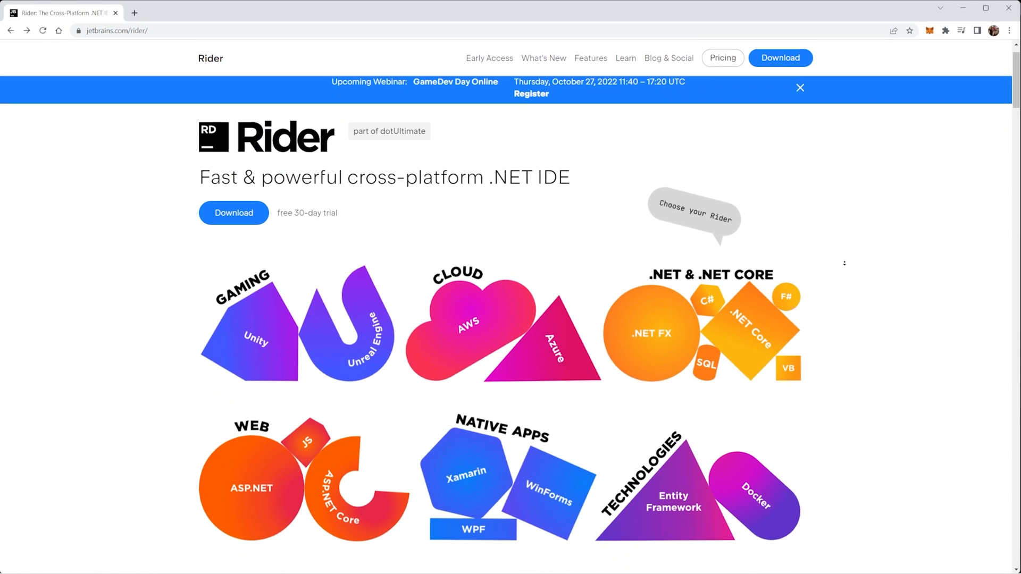
Open Rider for Unity and scroll down to its Unity tests and console logs features.
click(800, 87)
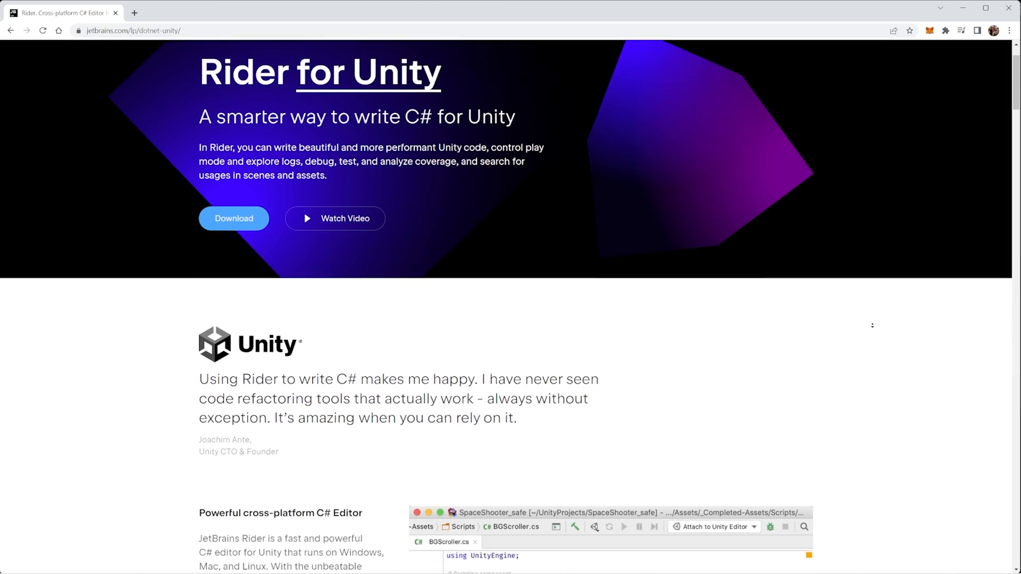
scroll(down, 3)
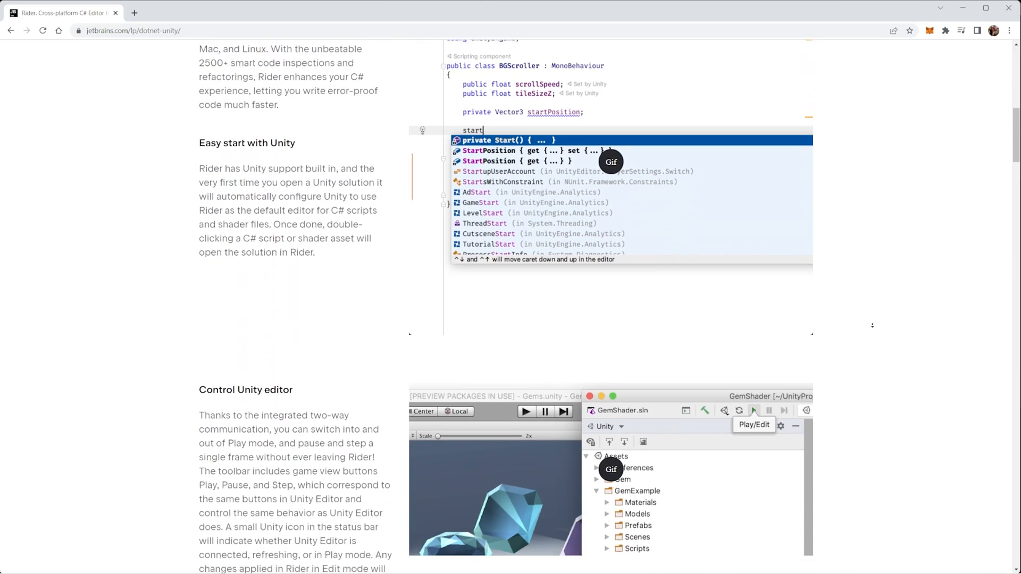
scroll(down, 3)
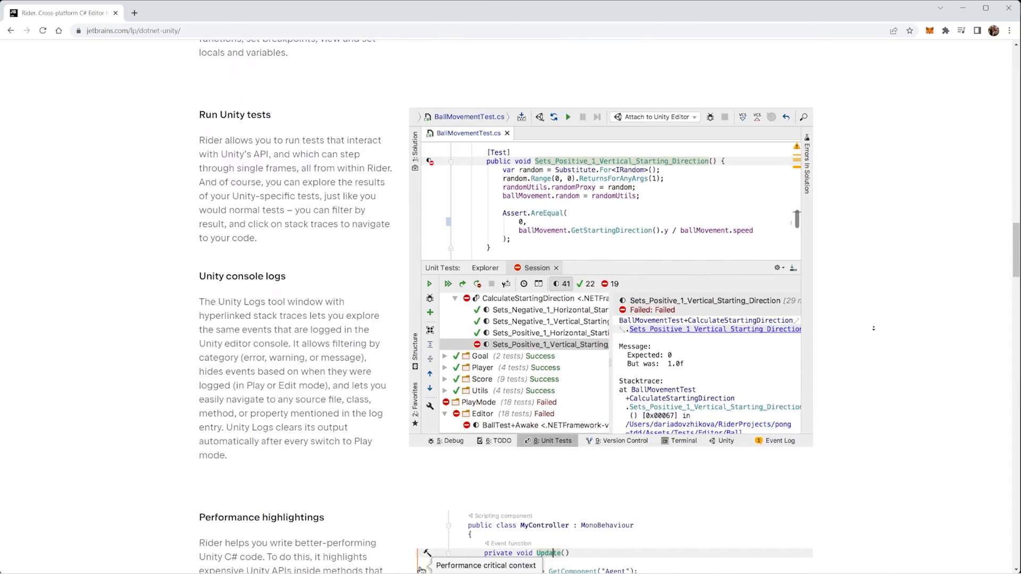